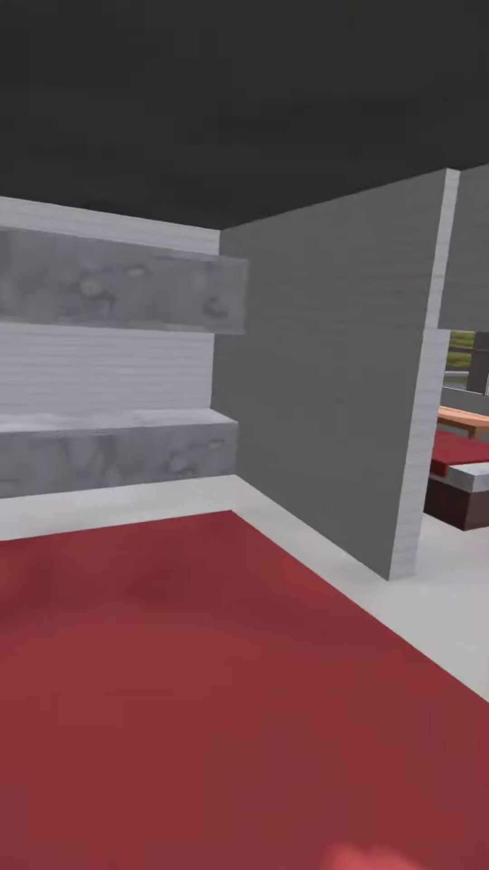
pyautogui.moveTo(244, 435)
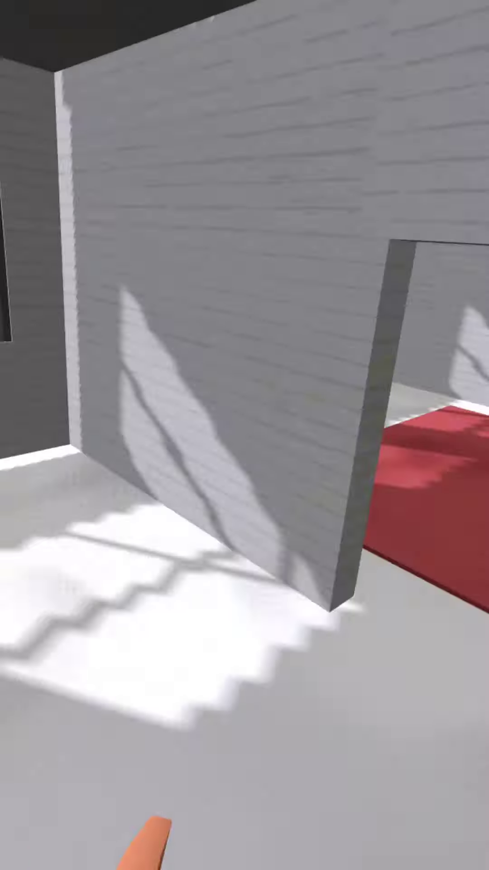